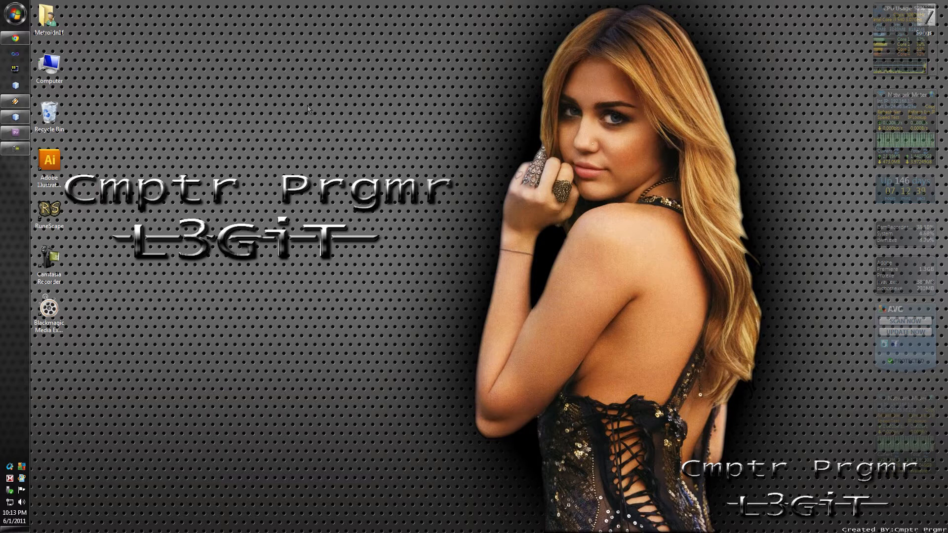
{"action": "mouse_move", "coordinate": [125, 96]}
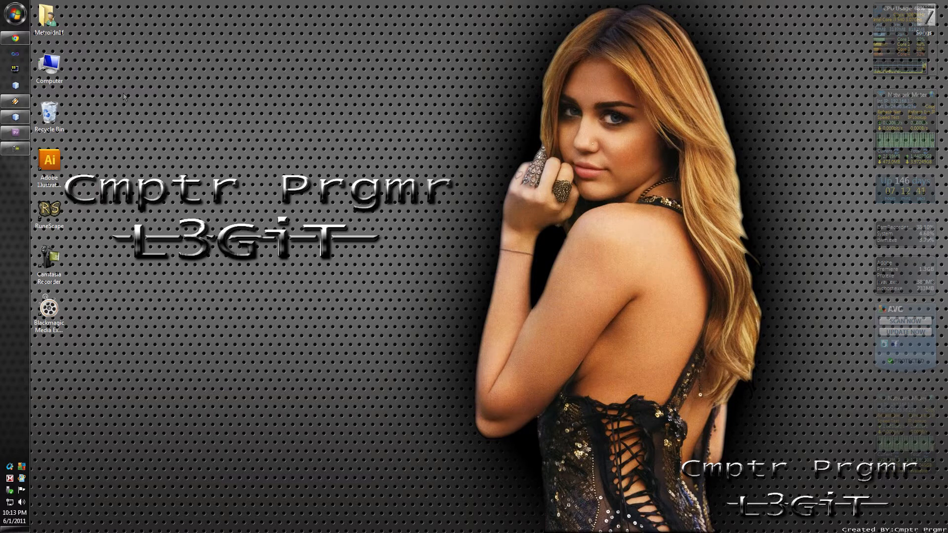
{"action": "mouse_move", "coordinate": [96, 94]}
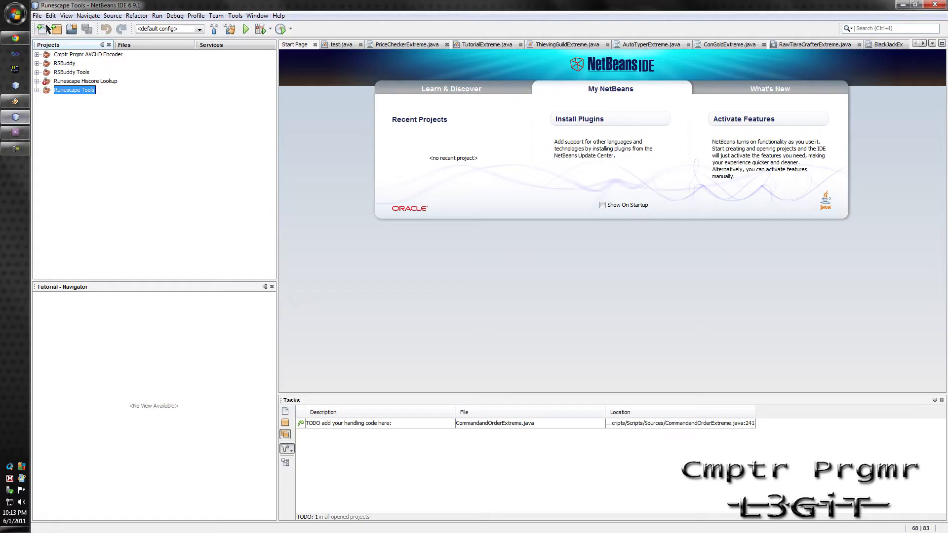
Start a new Java Application project and proceed to its naming page
{"action": "left_click", "coordinate": [41, 29]}
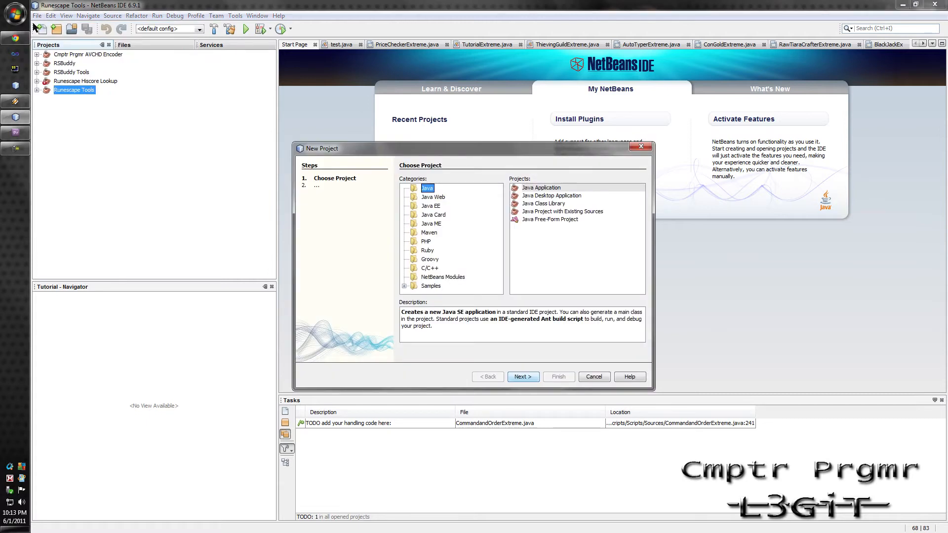
{"action": "mouse_move", "coordinate": [457, 190]}
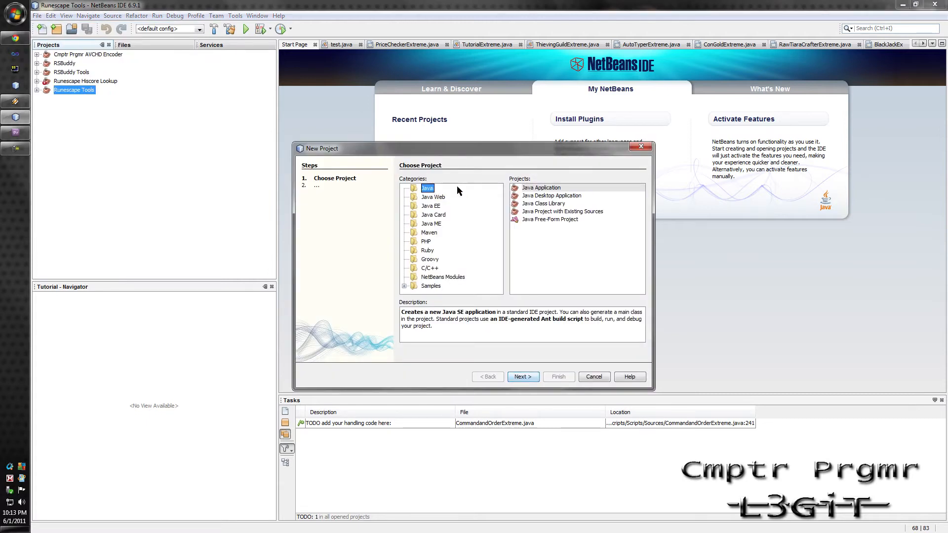
{"action": "left_click", "coordinate": [522, 376]}
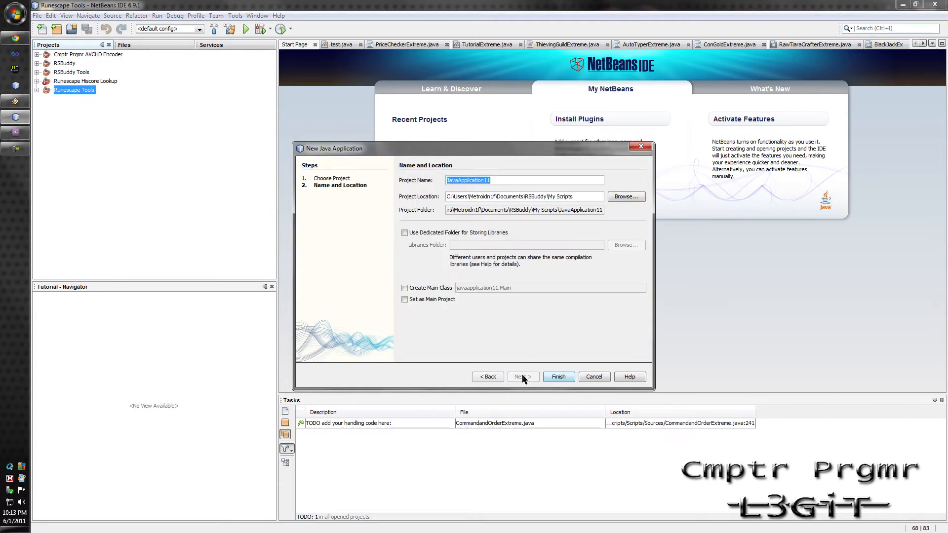
Name the project 'Tutorial', correcting the typos, and create it
{"action": "type", "text": "tuTORIAL"}
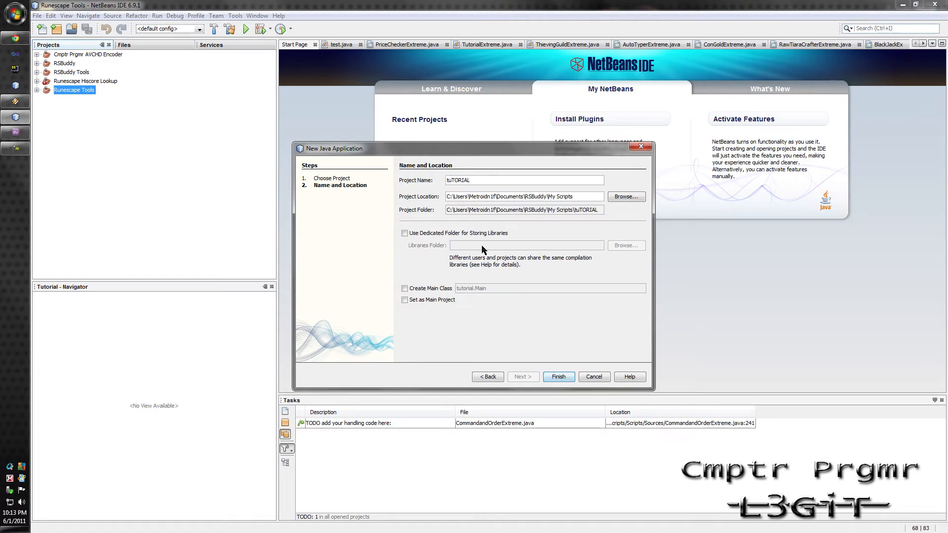
{"action": "type", "text": "TUroa"}
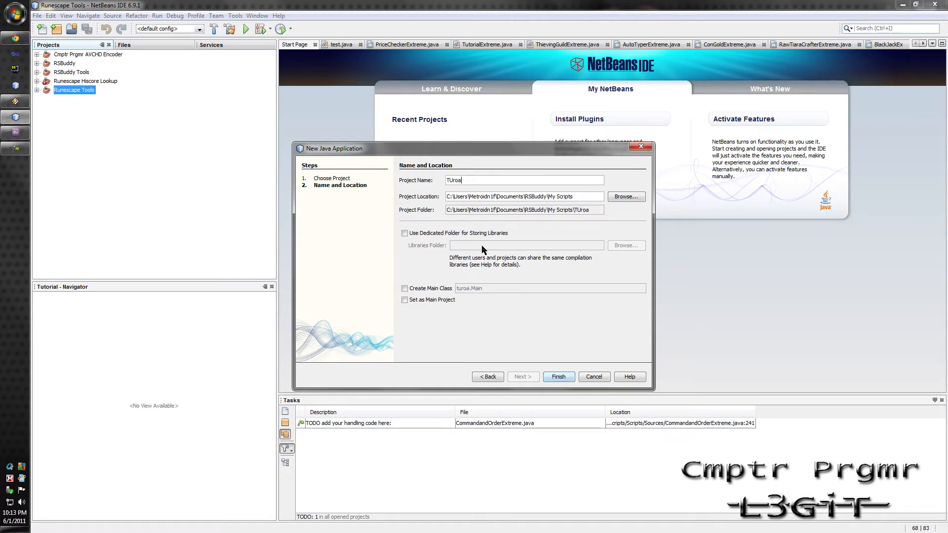
{"action": "type", "text": "Turoa"}
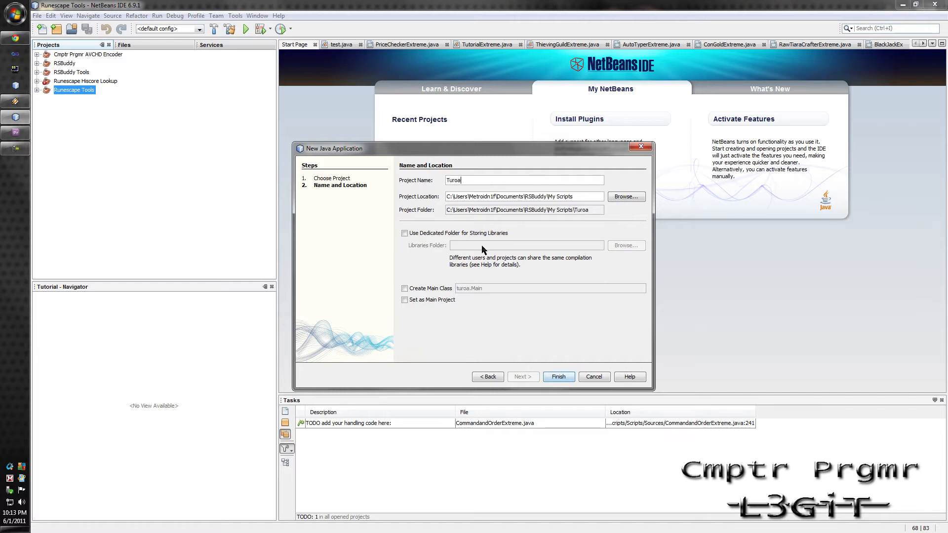
{"action": "type", "text": "il"}
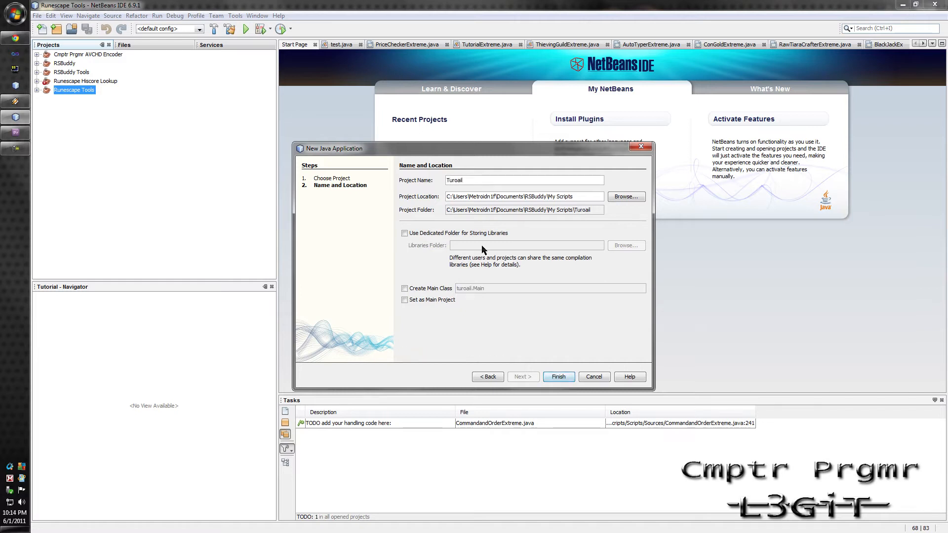
{"action": "key", "text": "Backspace"}
{"action": "type", "text": "tori"}
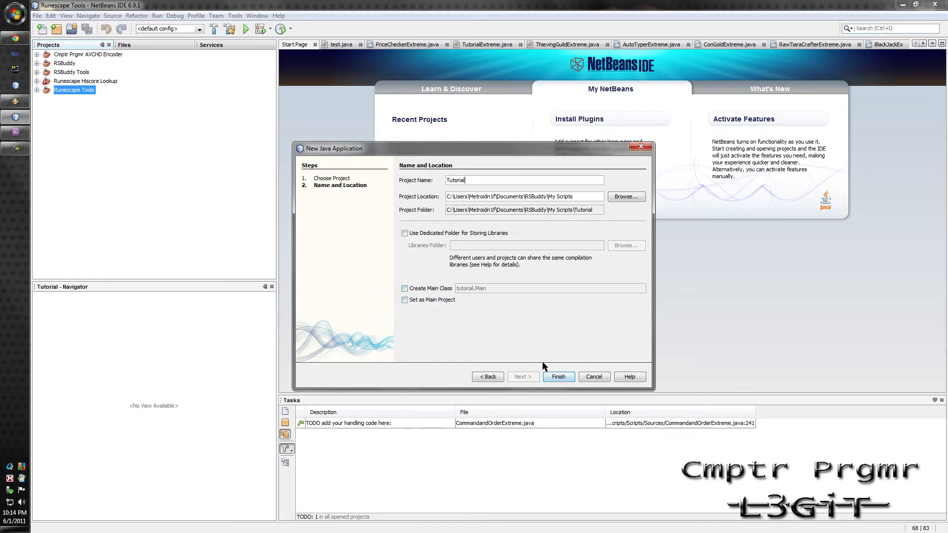
{"action": "left_click", "coordinate": [556, 376]}
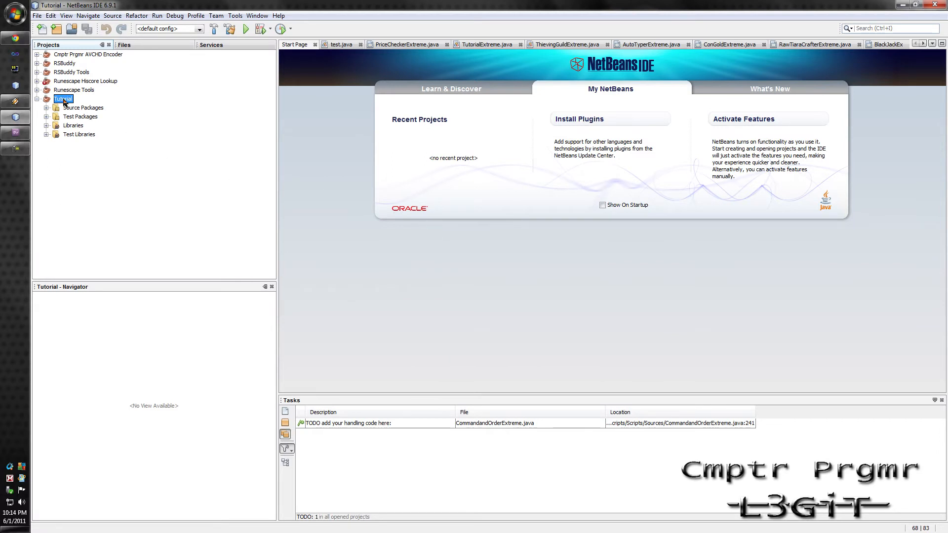
Add a Swing JFrame form named Main to the Source Packages' default package
{"action": "right_click", "coordinate": [83, 107]}
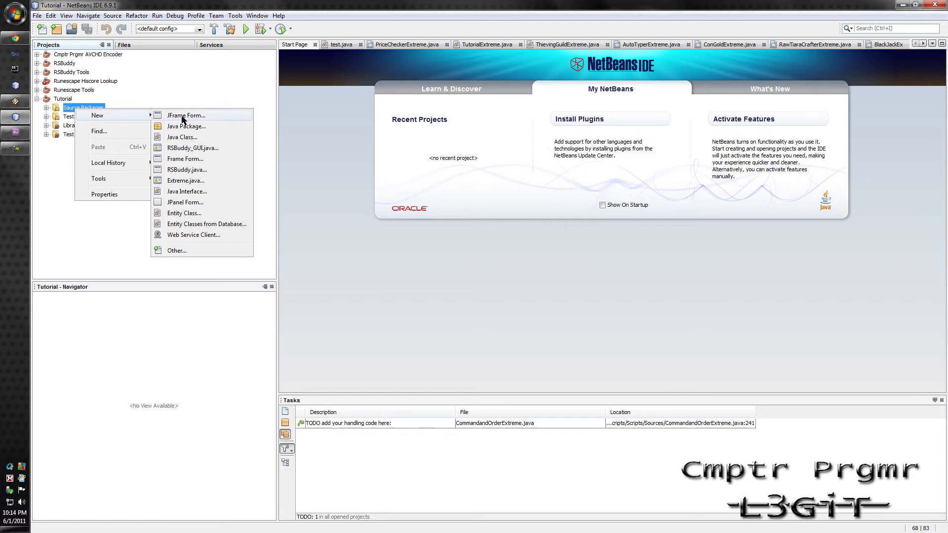
{"action": "left_click", "coordinate": [177, 250]}
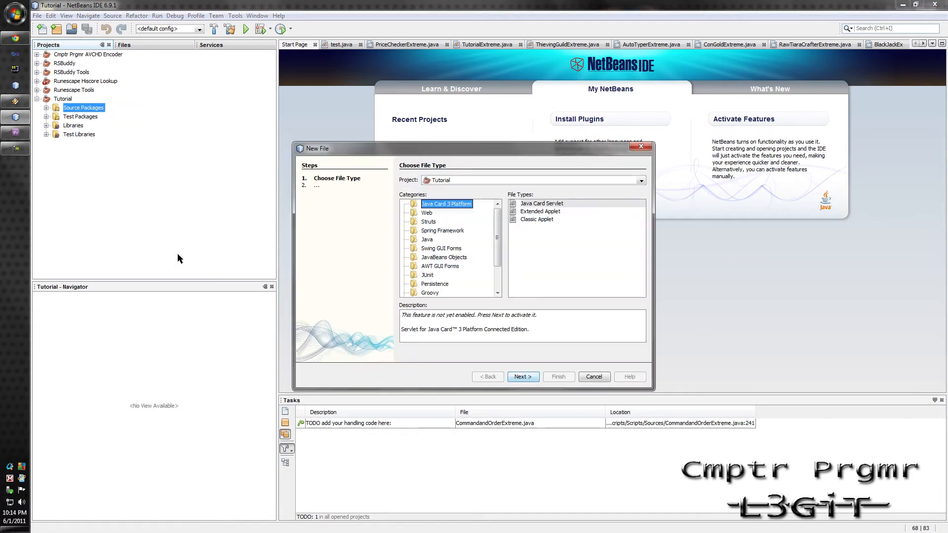
{"action": "left_click", "coordinate": [440, 247]}
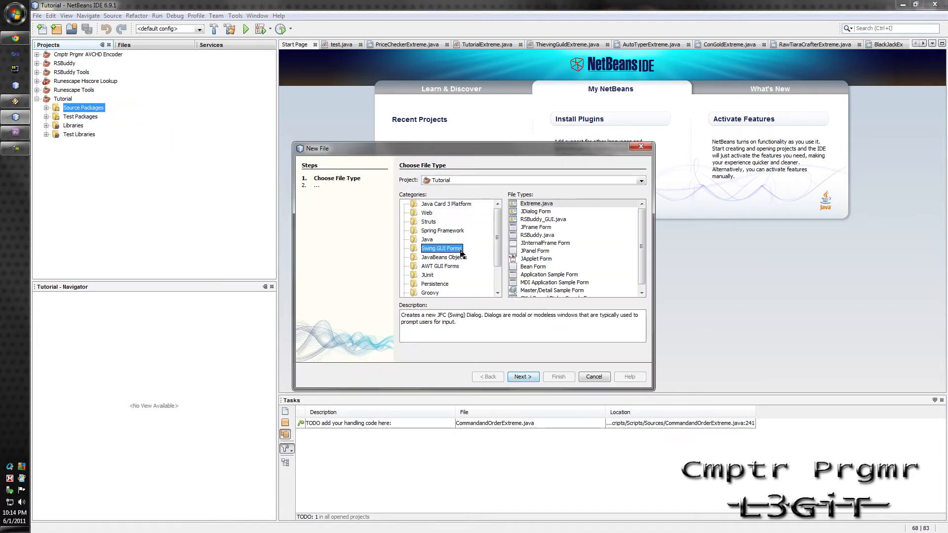
{"action": "mouse_move", "coordinate": [468, 250]}
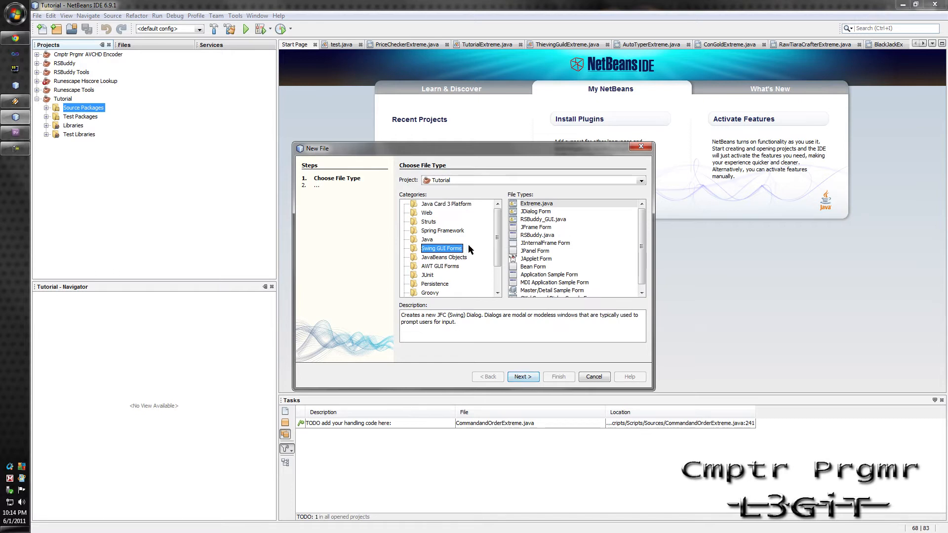
{"action": "left_click", "coordinate": [536, 228]}
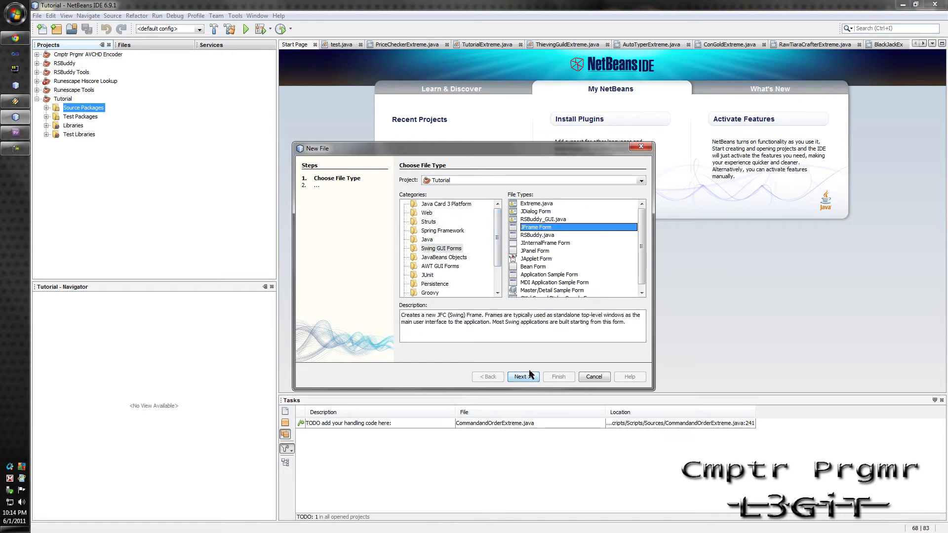
{"action": "left_click", "coordinate": [522, 376]}
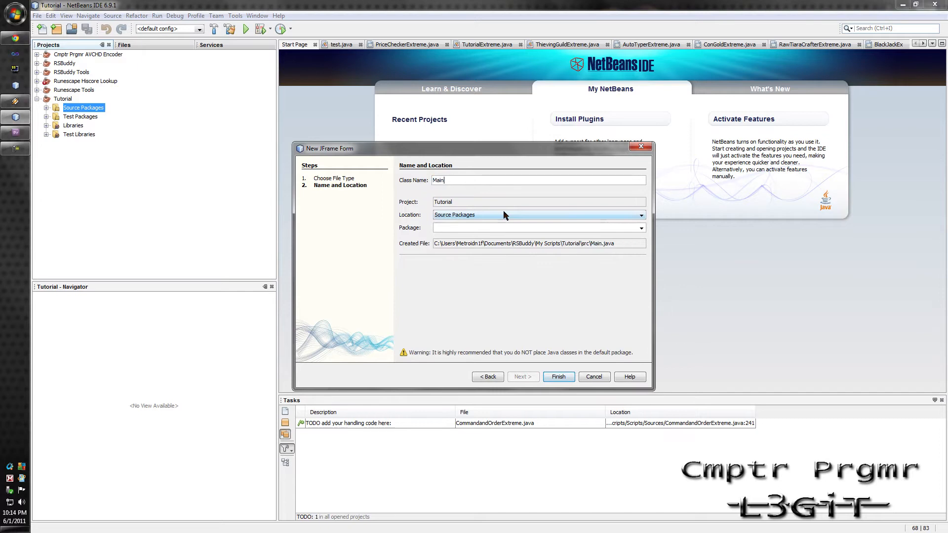
{"action": "mouse_move", "coordinate": [500, 216]}
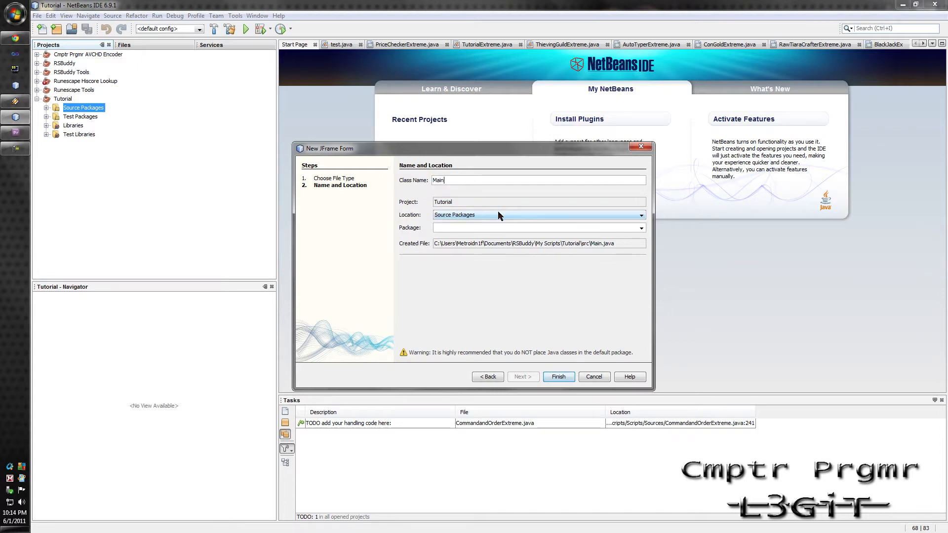
{"action": "left_click", "coordinate": [557, 376]}
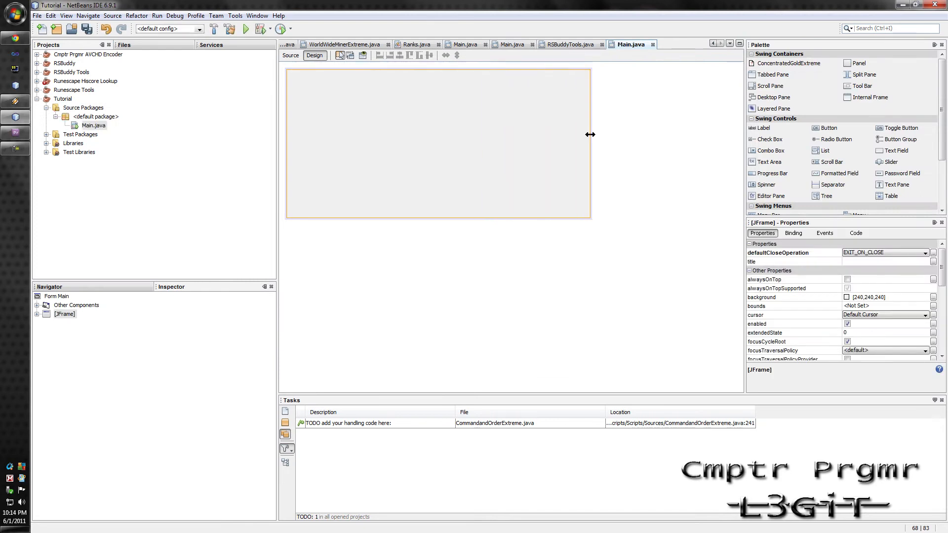
{"action": "mouse_move", "coordinate": [333, 24]}
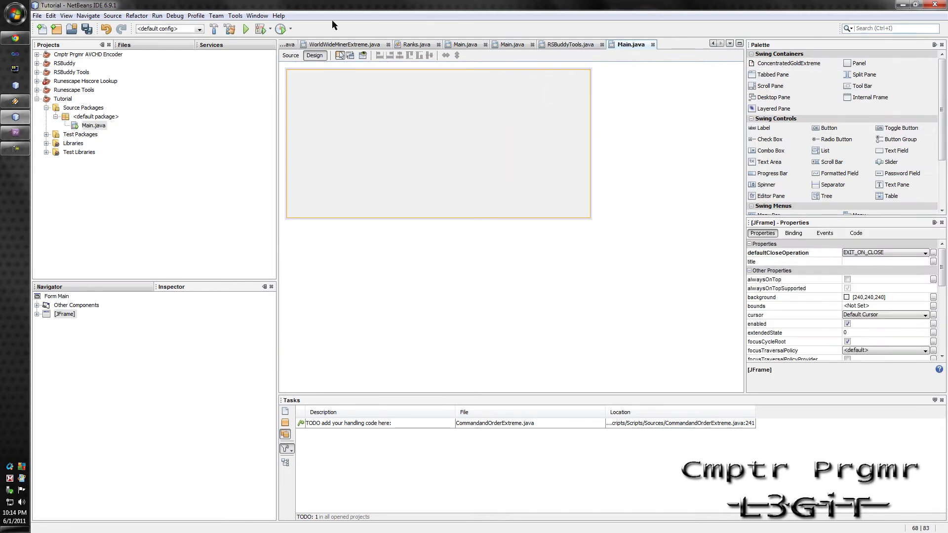
{"action": "left_click", "coordinate": [256, 15]}
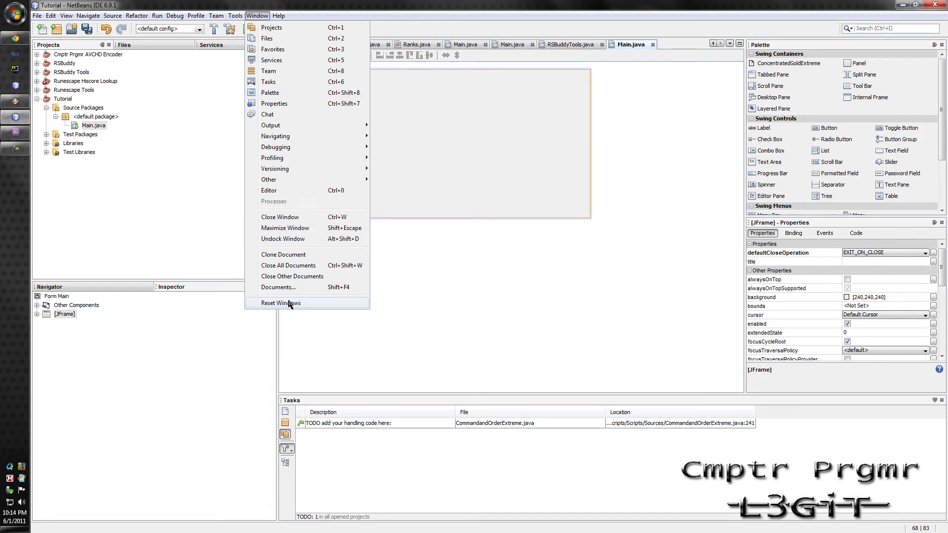
{"action": "mouse_move", "coordinate": [269, 93]}
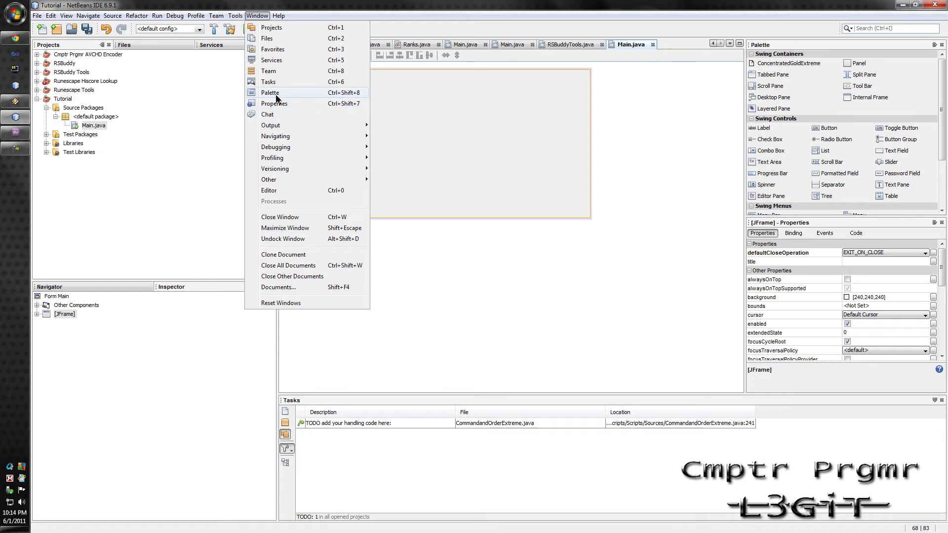
{"action": "left_click", "coordinate": [270, 93]}
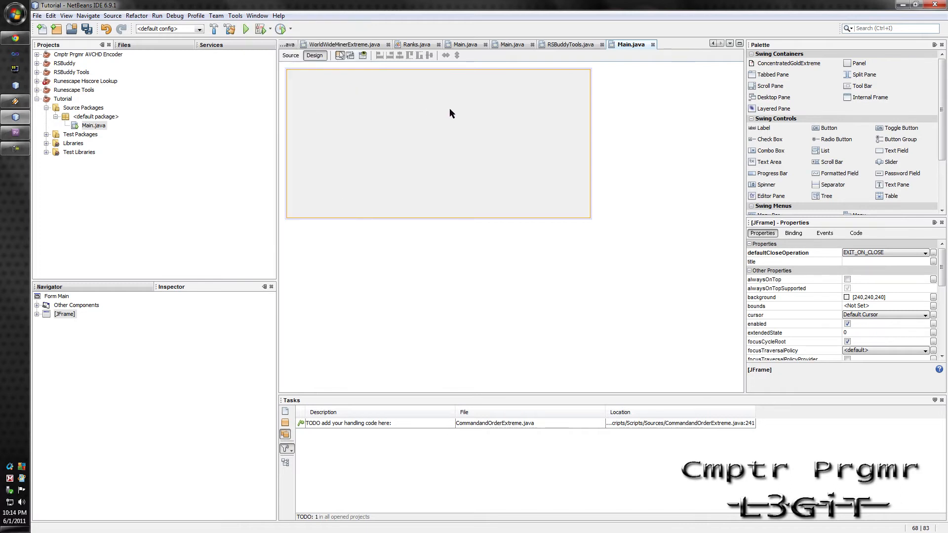
{"action": "mouse_move", "coordinate": [908, 110]}
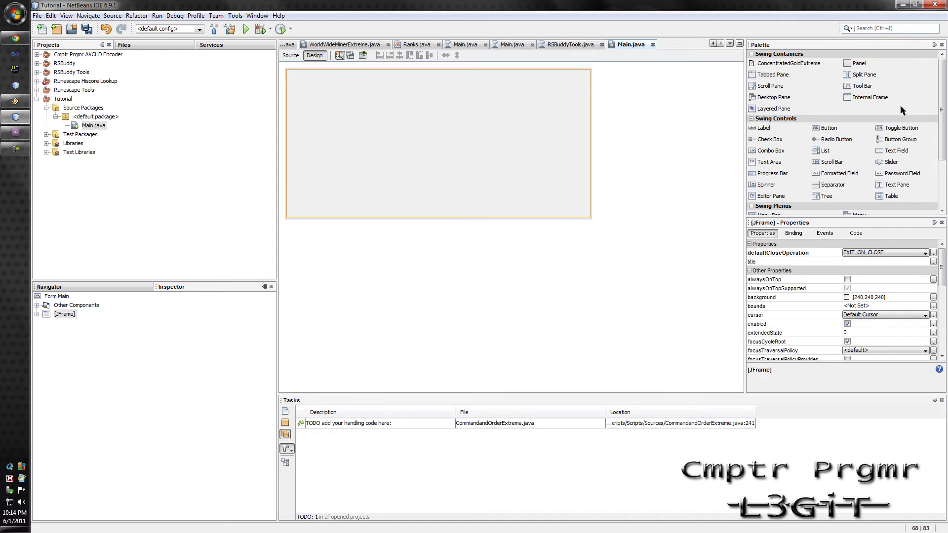
{"action": "mouse_move", "coordinate": [811, 100]}
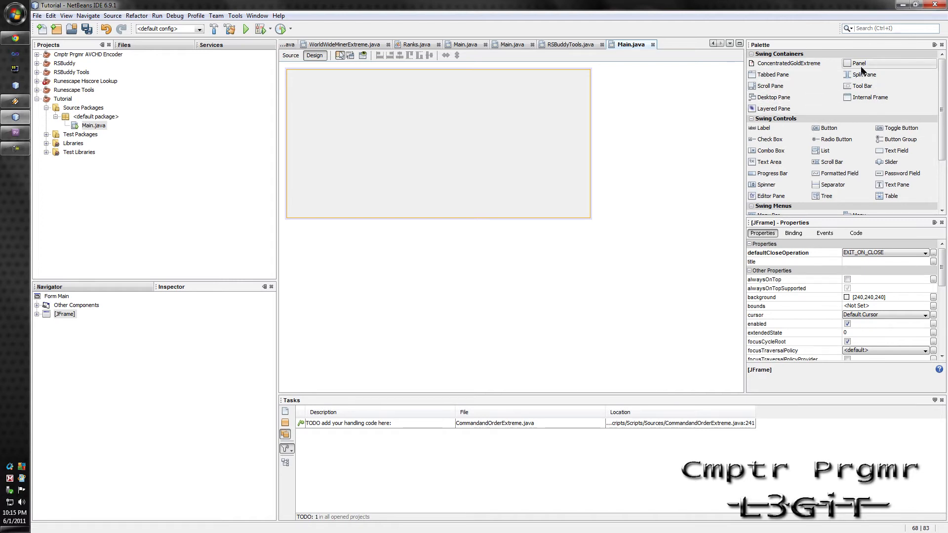
Place a panel at the form's top-left and give it a titled border captioned 'Main'
{"action": "left_click_drag", "start_coordinate": [857, 63], "coordinate": [319, 100]}
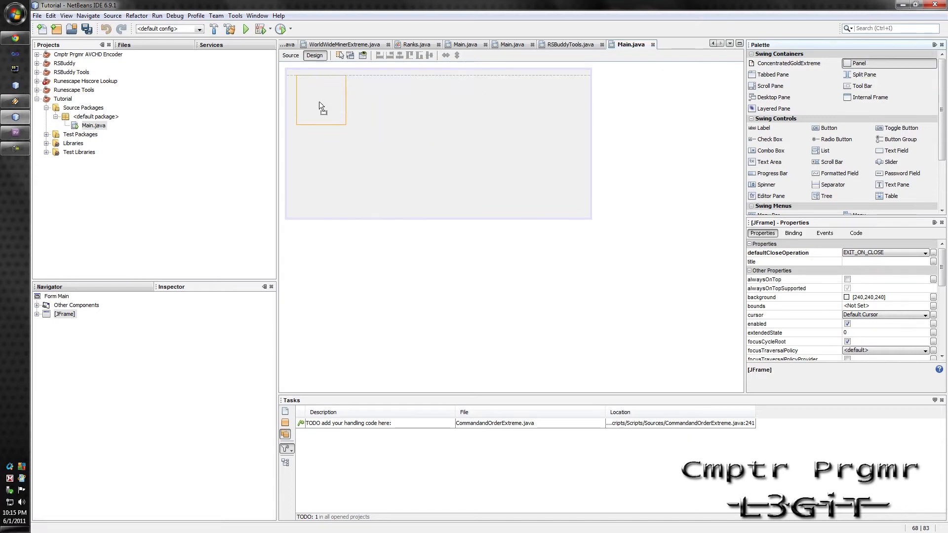
{"action": "left_click", "coordinate": [320, 103]}
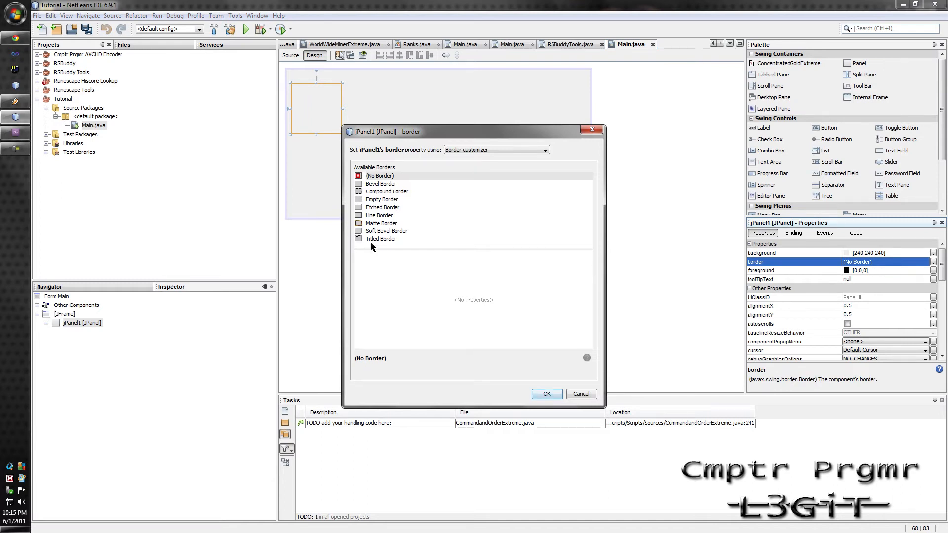
{"action": "left_click", "coordinate": [381, 239]}
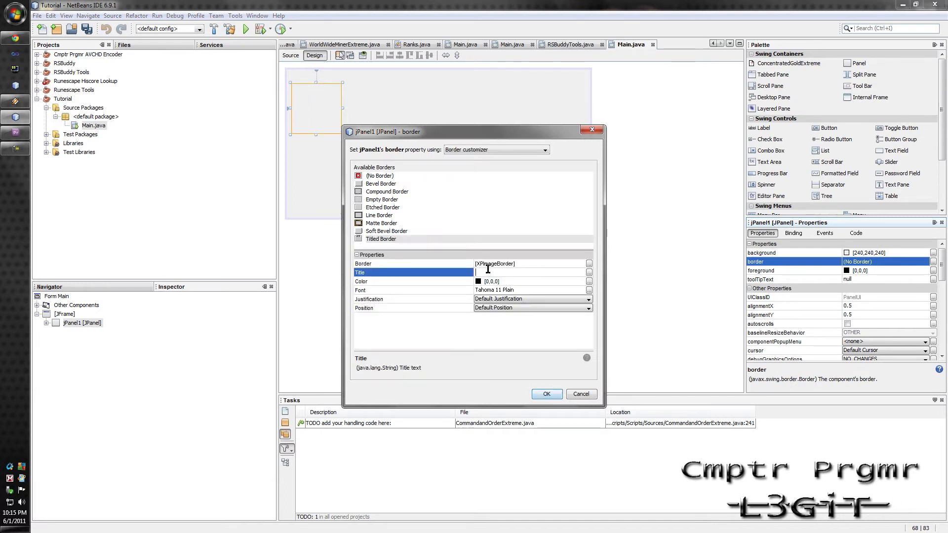
{"action": "type", "text": "Main"}
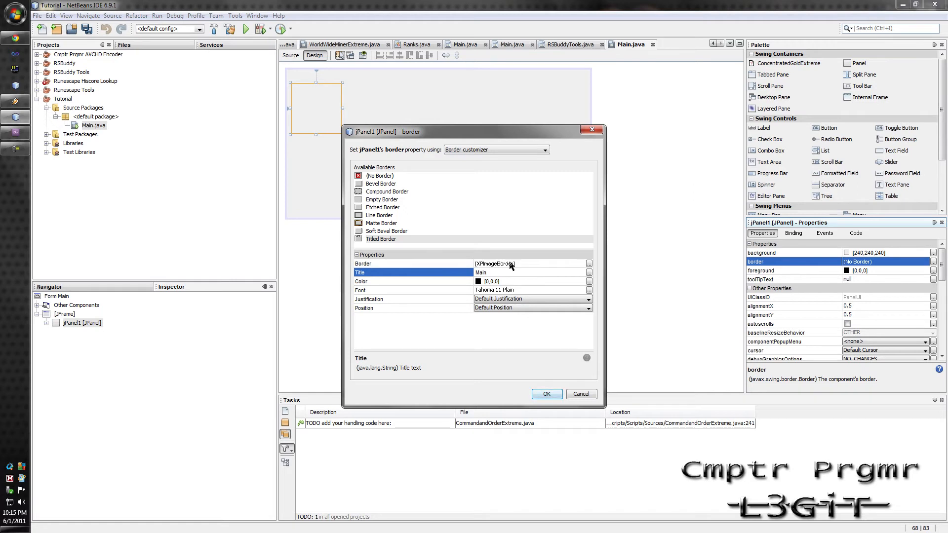
Set the titled border's outline to a line border with rounded corners
{"action": "left_click", "coordinate": [395, 217]}
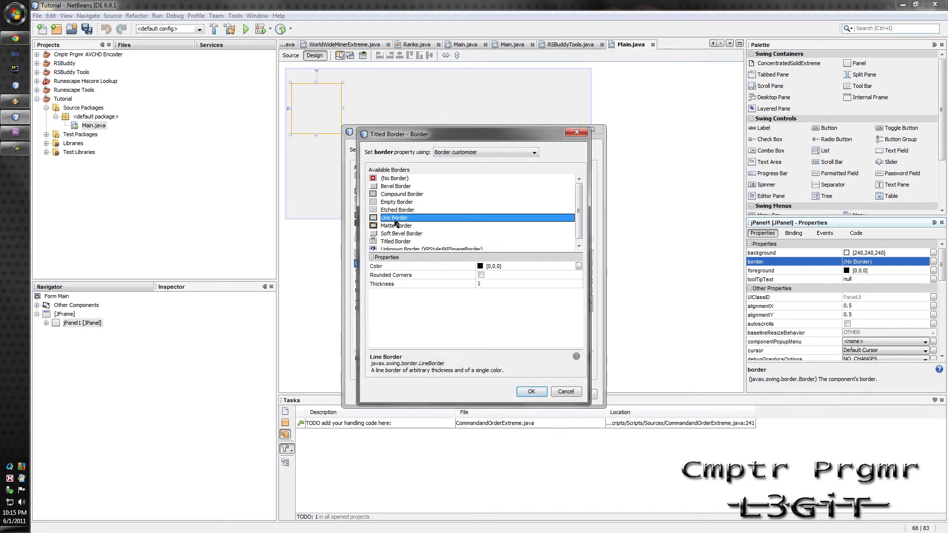
{"action": "left_click", "coordinate": [481, 274]}
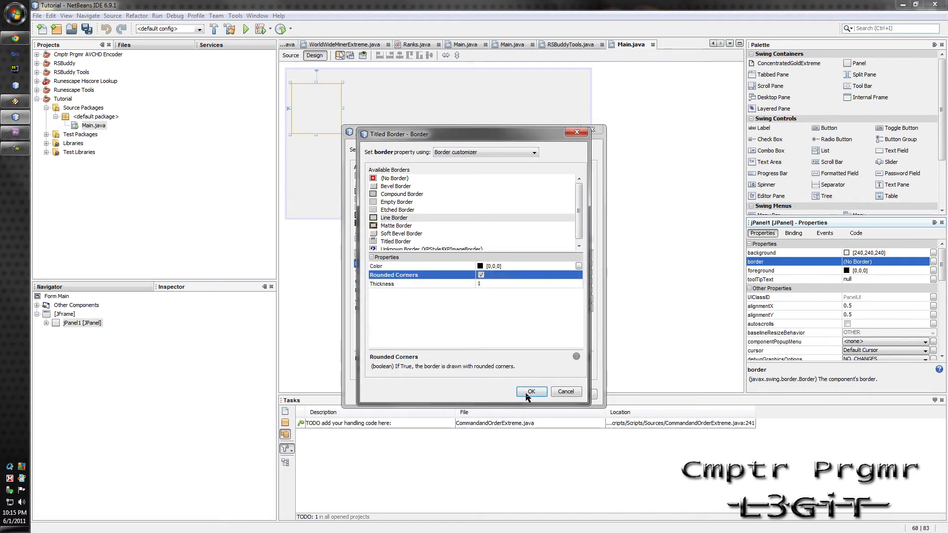
{"action": "left_click", "coordinate": [530, 391]}
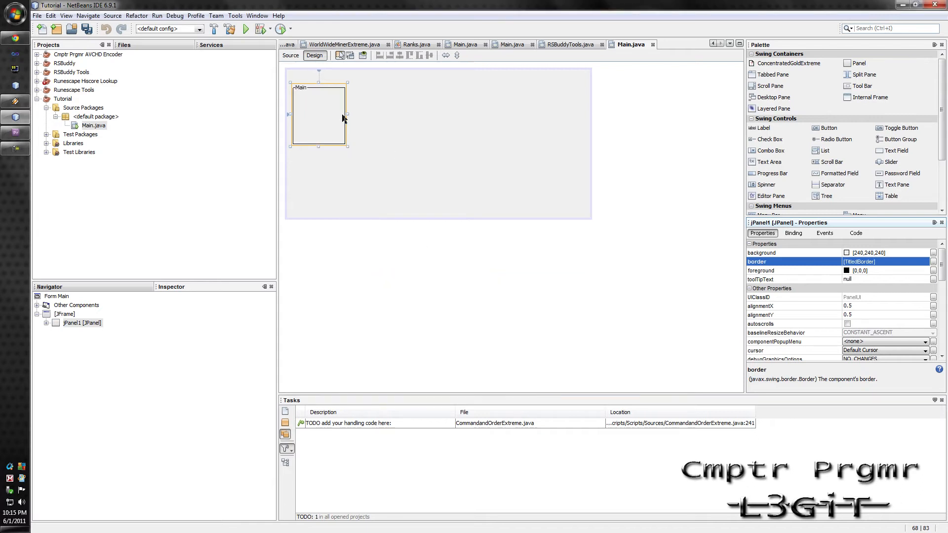
Stretch the Main panel to span nearly the whole form
{"action": "left_click_drag", "start_coordinate": [352, 115], "coordinate": [559, 114]}
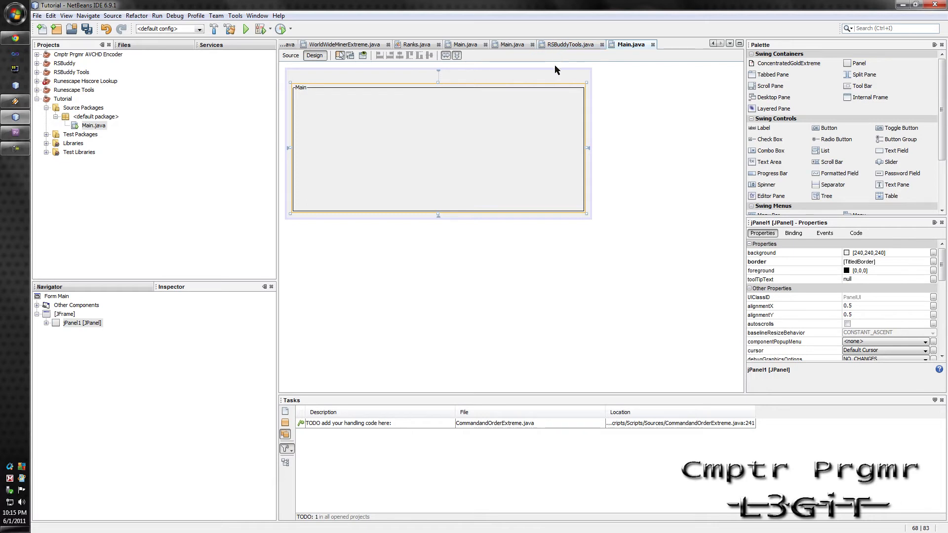
{"action": "mouse_move", "coordinate": [543, 65]}
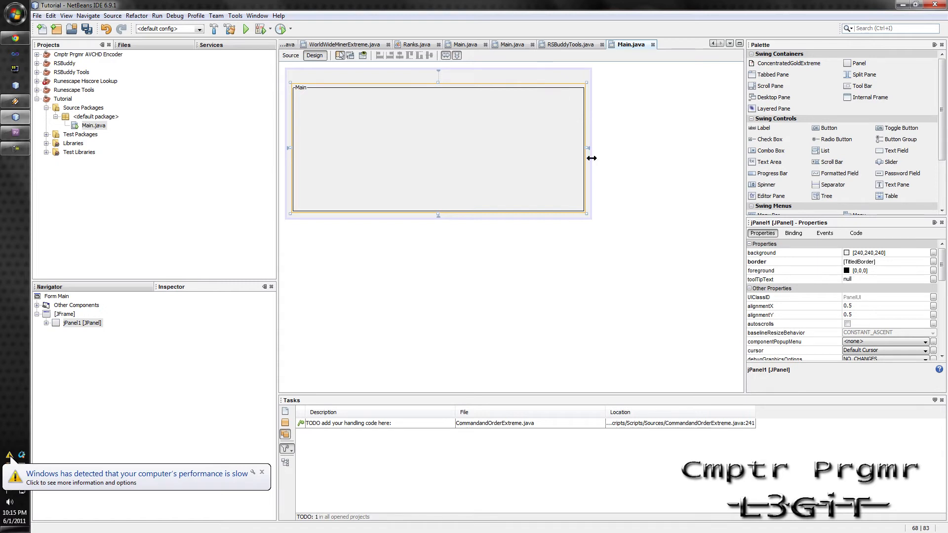
{"action": "mouse_move", "coordinate": [862, 144]}
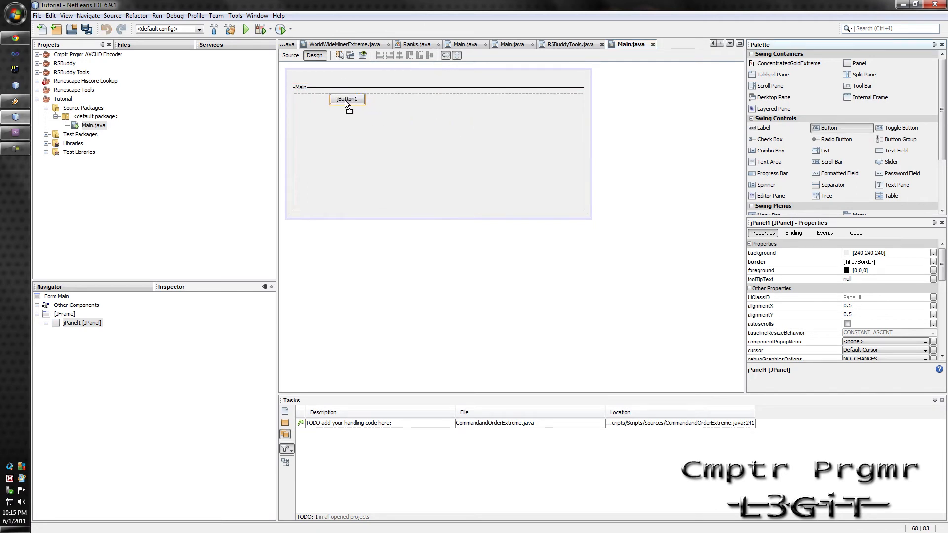
Drop a jButton1 at the panel's top-left, trying wider sizes then shrinking it back small
{"action": "left_click_drag", "start_coordinate": [346, 99], "coordinate": [328, 99]}
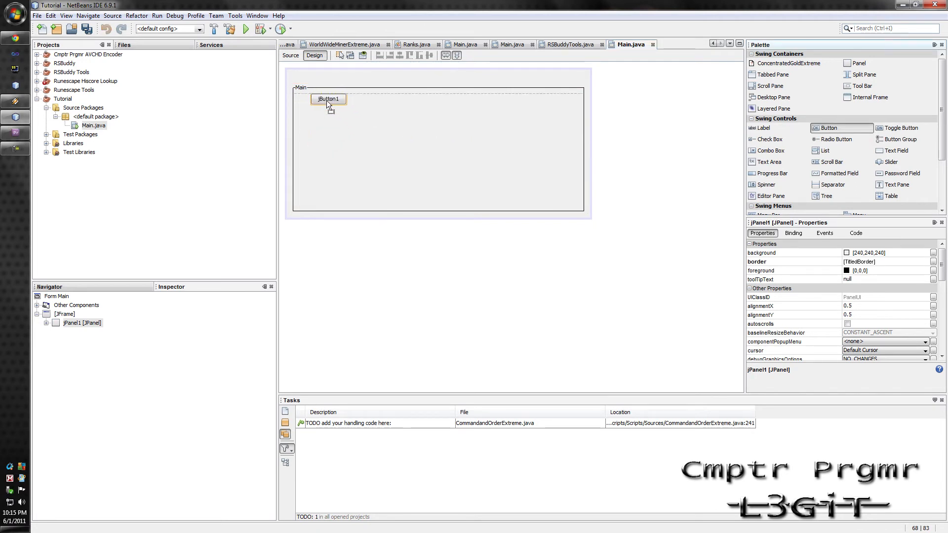
{"action": "left_click", "coordinate": [328, 99]}
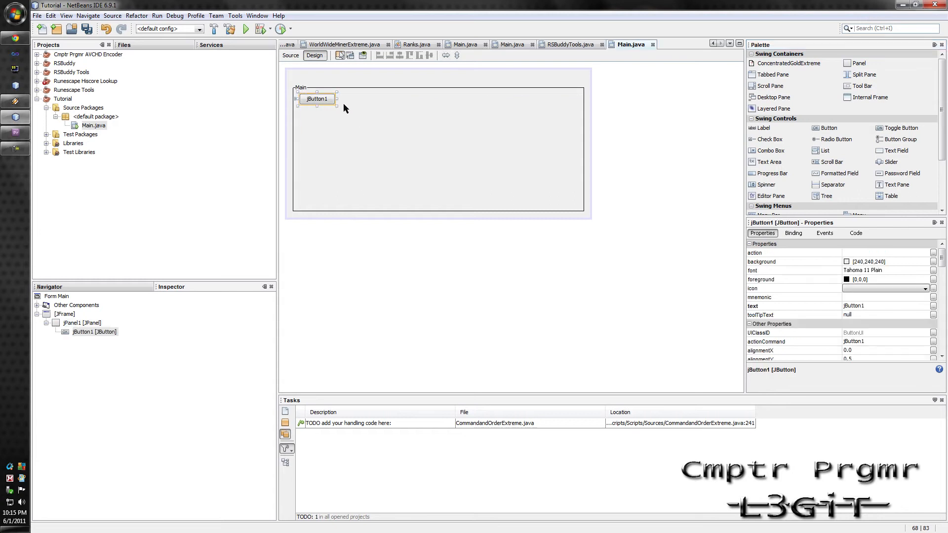
{"action": "left_click_drag", "start_coordinate": [336, 98], "coordinate": [507, 99]}
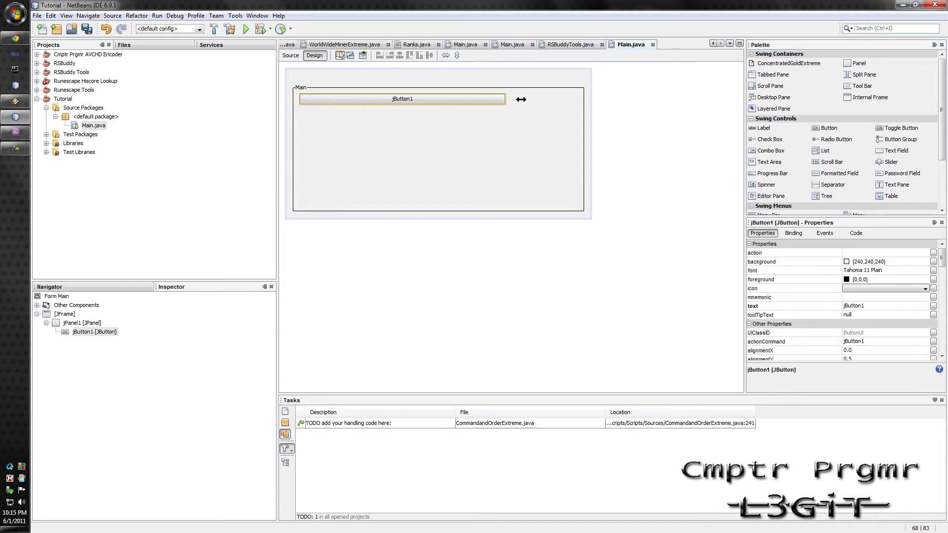
{"action": "left_click_drag", "start_coordinate": [507, 99], "coordinate": [544, 99]}
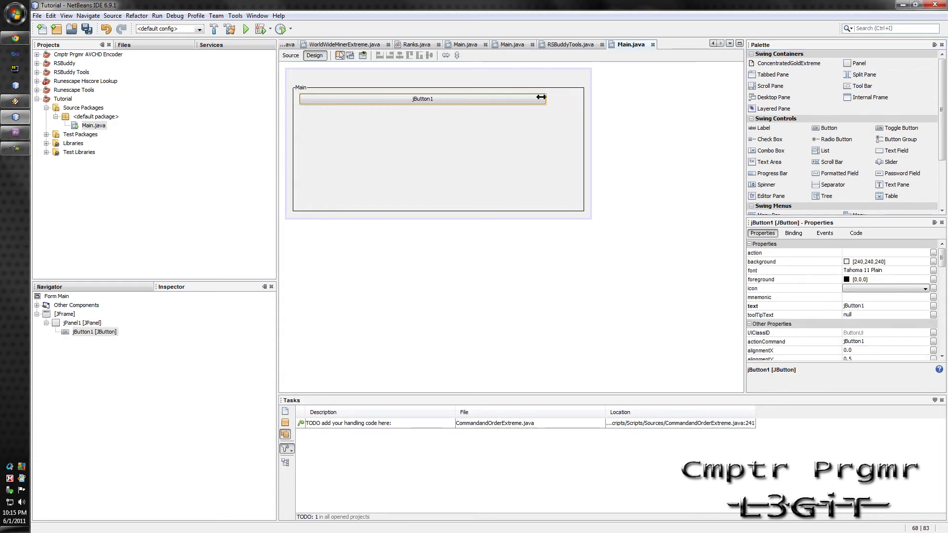
{"action": "left_click_drag", "start_coordinate": [541, 97], "coordinate": [338, 98]}
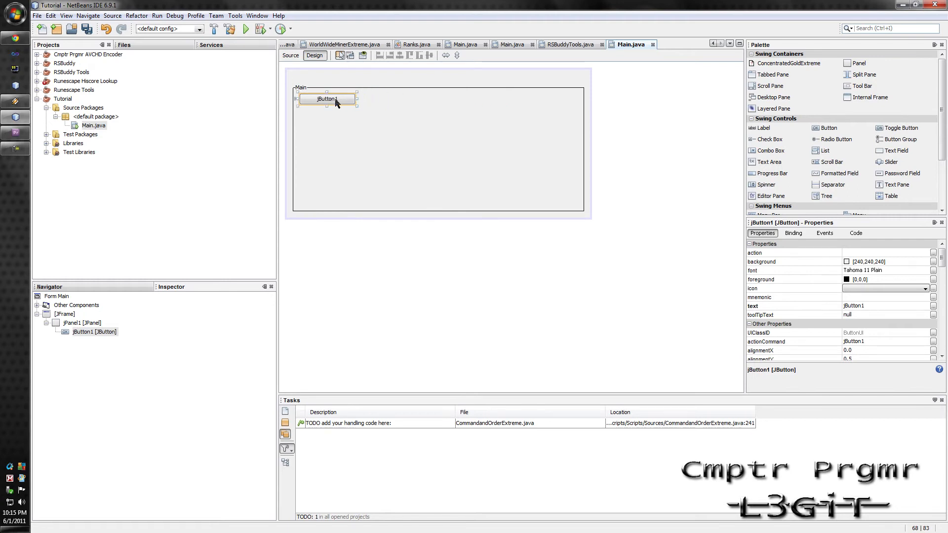
Edit the button's label inline so it reads 'Help'
{"action": "double_click", "coordinate": [327, 98]}
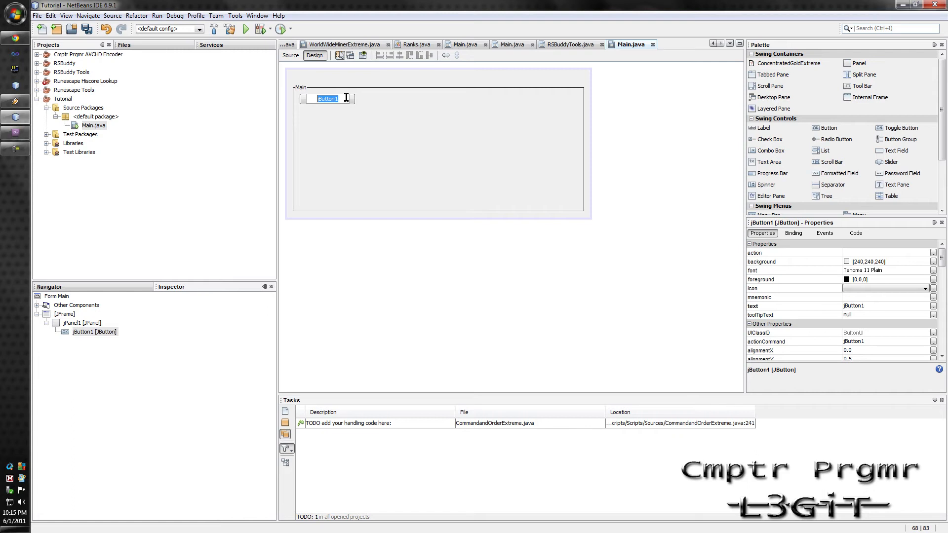
{"action": "type", "text": "Help"}
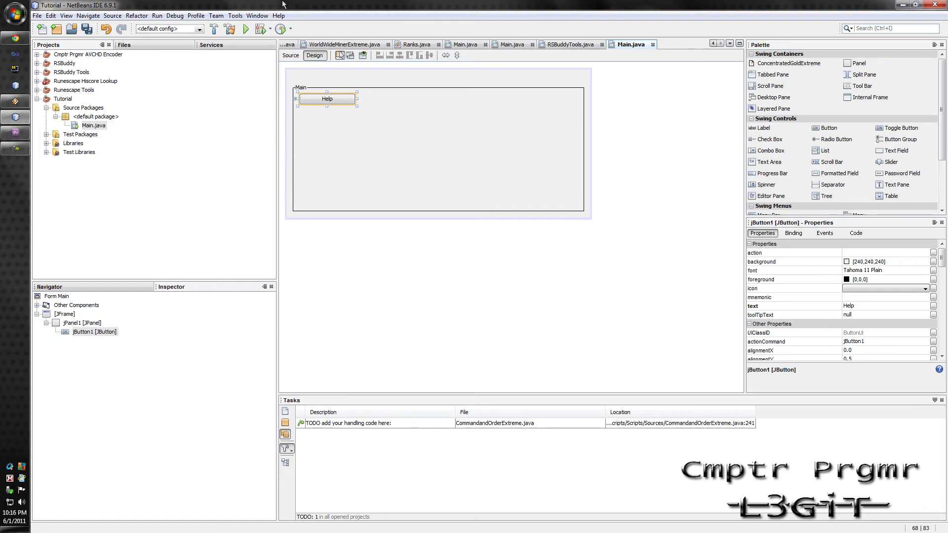
{"action": "right_click", "coordinate": [327, 98]}
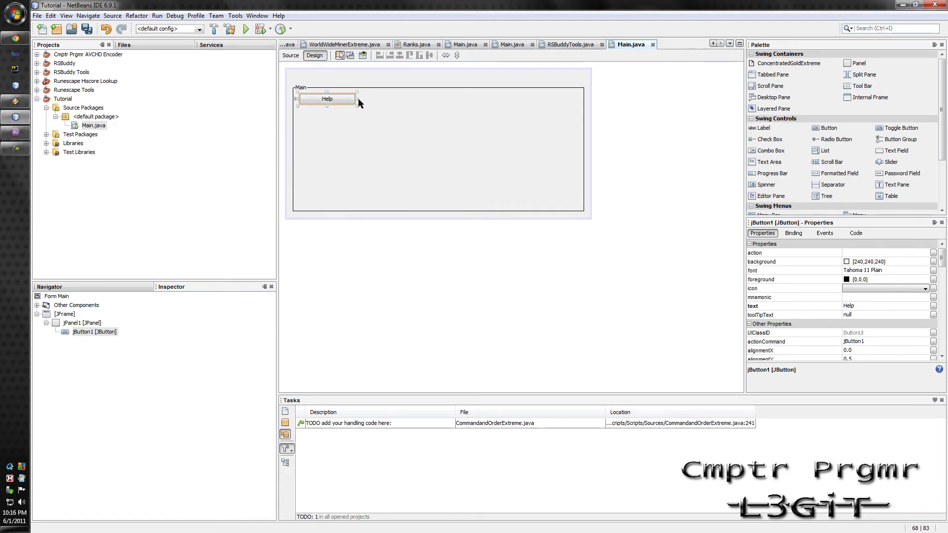
{"action": "right_click", "coordinate": [327, 98]}
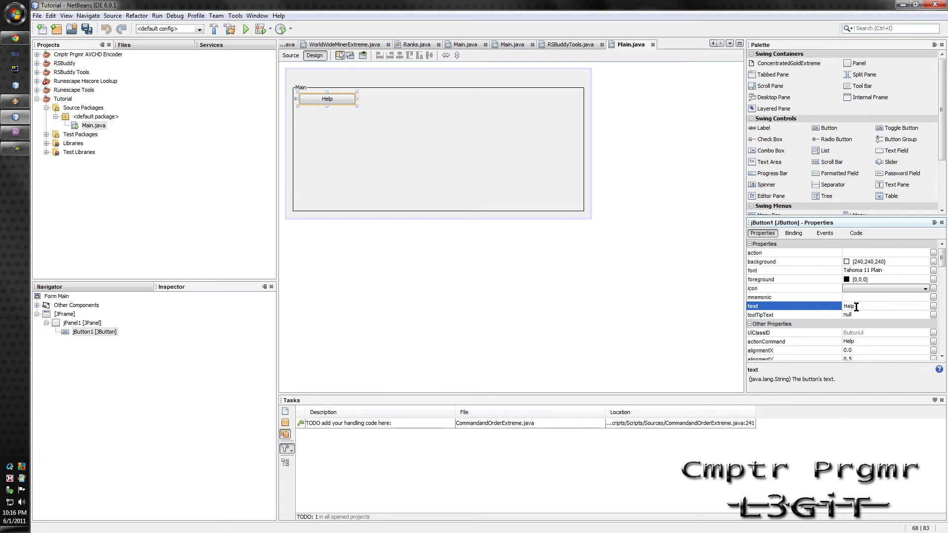
Extend the button's text property to 'Help BUtgton' and confirm it
{"action": "type", "text": "BUtgton"}
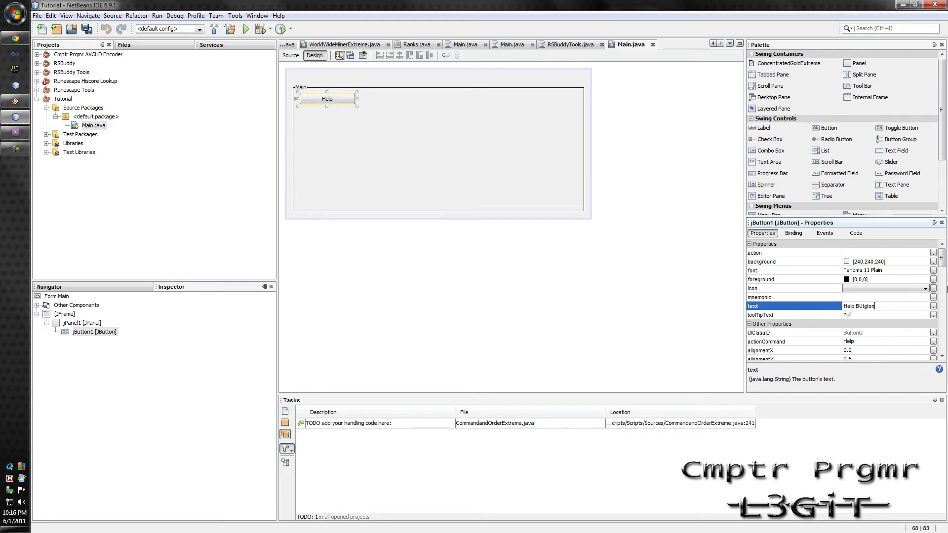
{"action": "left_click", "coordinate": [855, 233]}
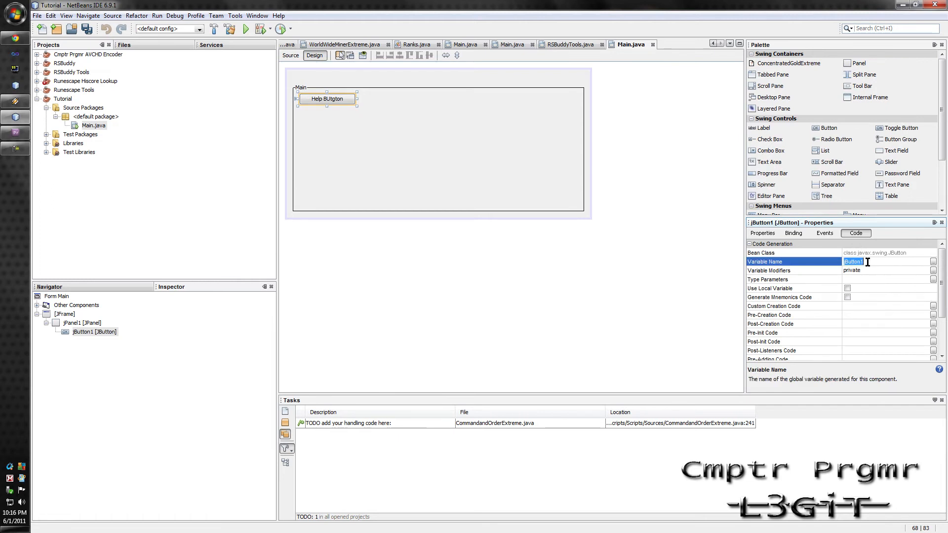
Rename the button's variable to HelpjButton and bring up its modifier settings
{"action": "type", "text": "HelpBut"}
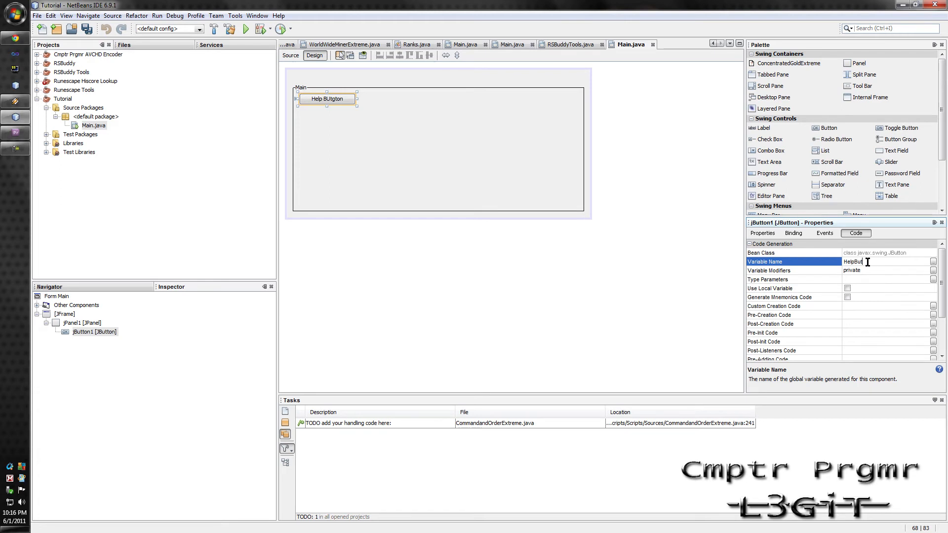
{"action": "key", "text": "BackSpace"}
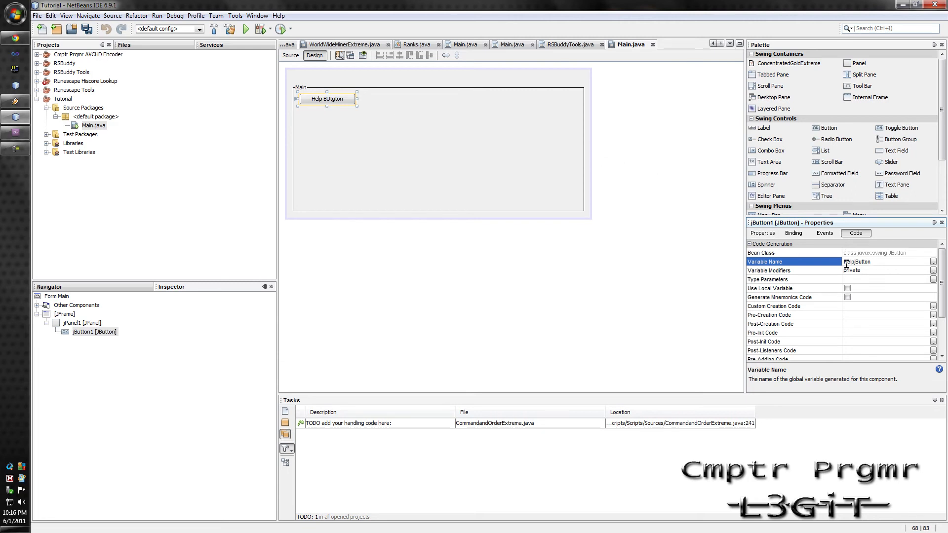
{"action": "left_click", "coordinate": [932, 270]}
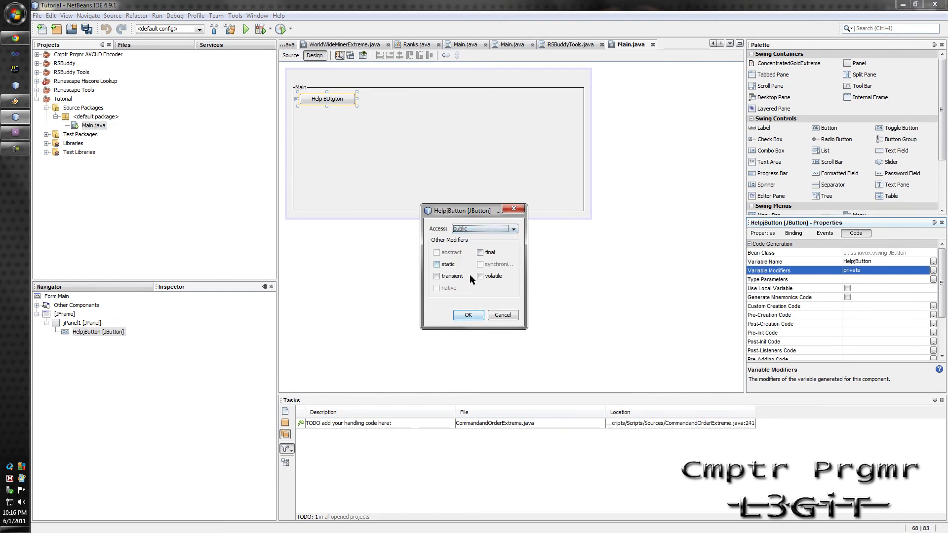
Declare the HelpjButton variable public and apply the modifier change
{"action": "left_click", "coordinate": [468, 315]}
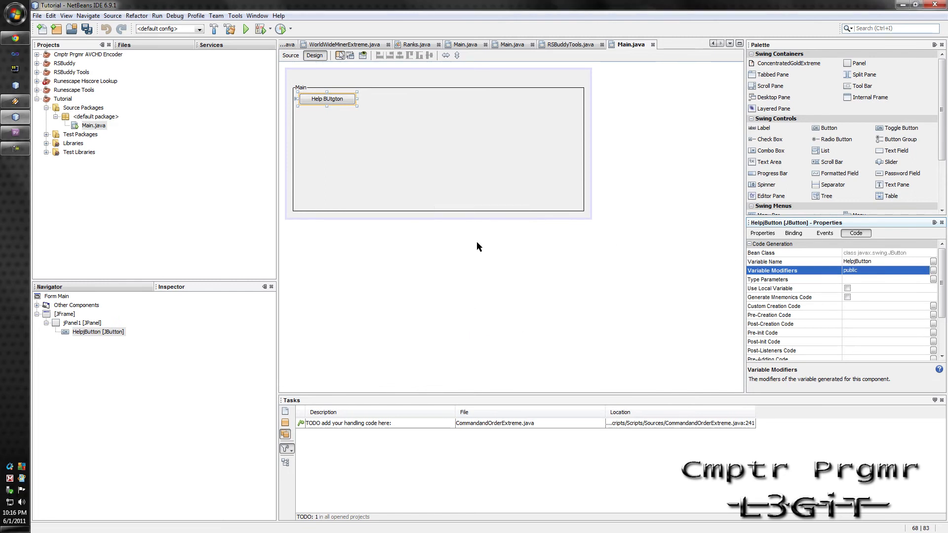
{"action": "mouse_move", "coordinate": [484, 56]}
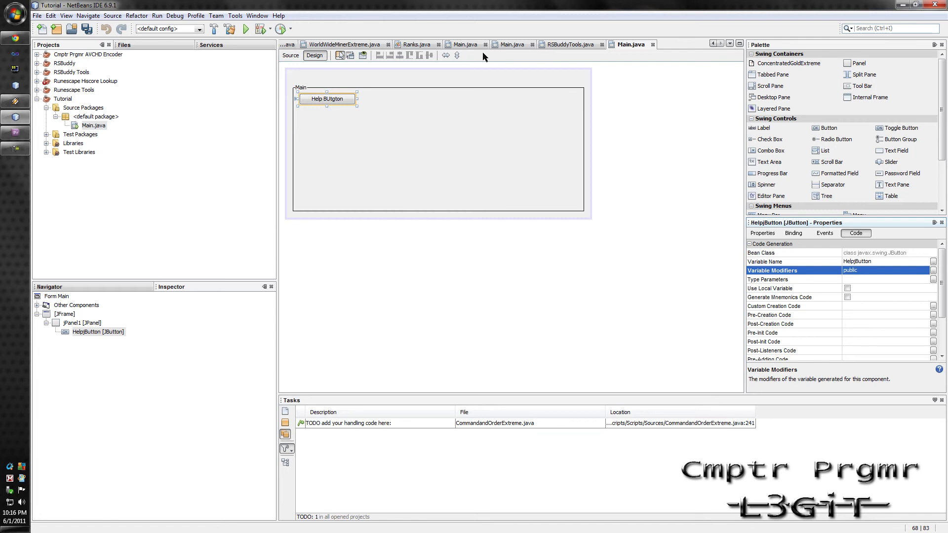
{"action": "mouse_move", "coordinate": [883, 272]}
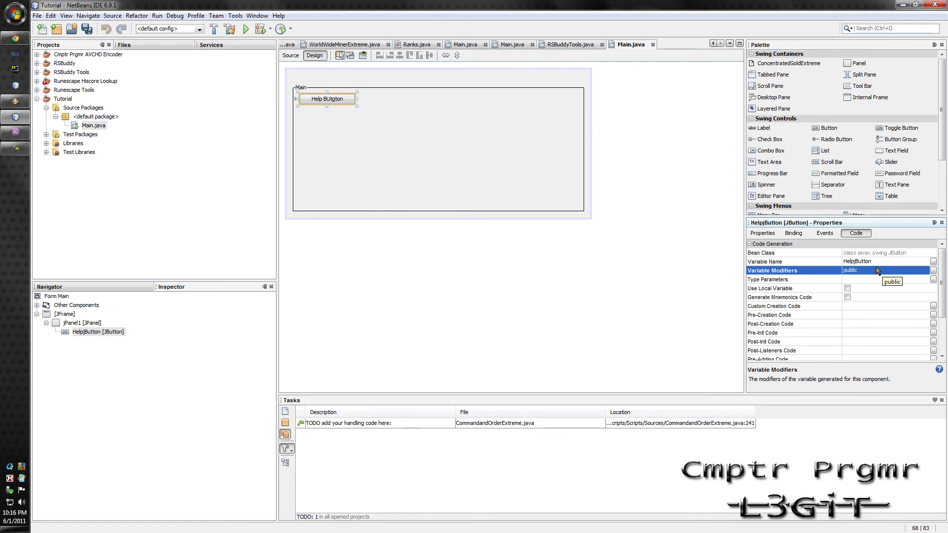
{"action": "mouse_move", "coordinate": [808, 293]}
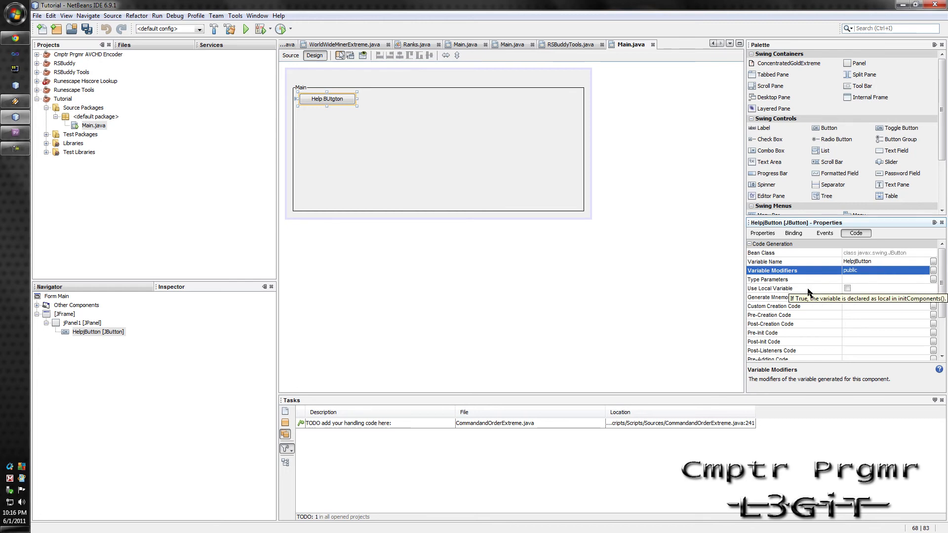
{"action": "left_click", "coordinate": [786, 280]}
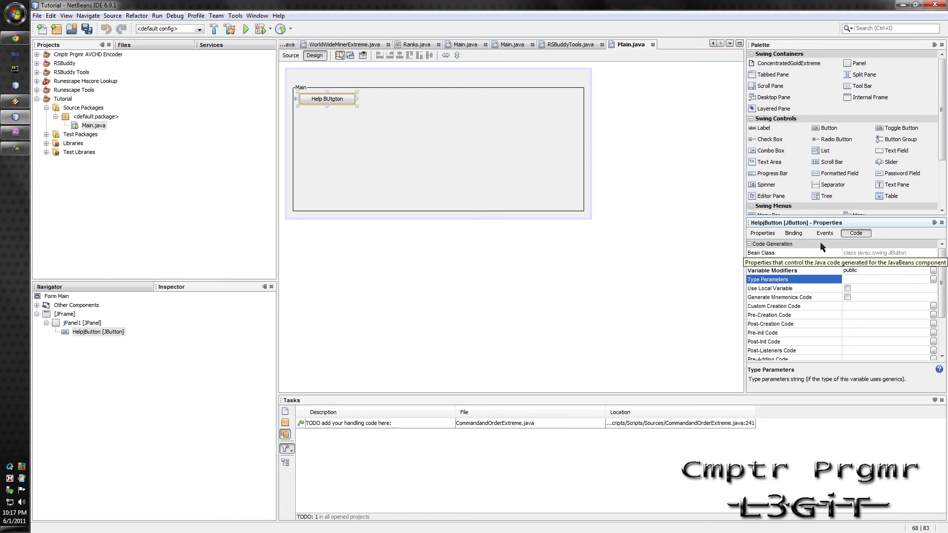
Switch the button's Properties window through Events to its Binding properties
{"action": "left_click", "coordinate": [823, 233]}
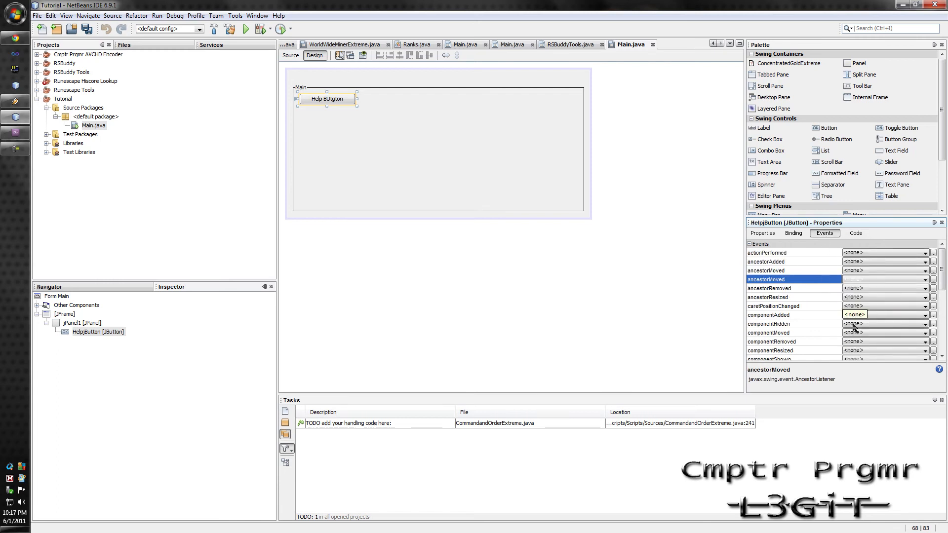
{"action": "left_click", "coordinate": [792, 233]}
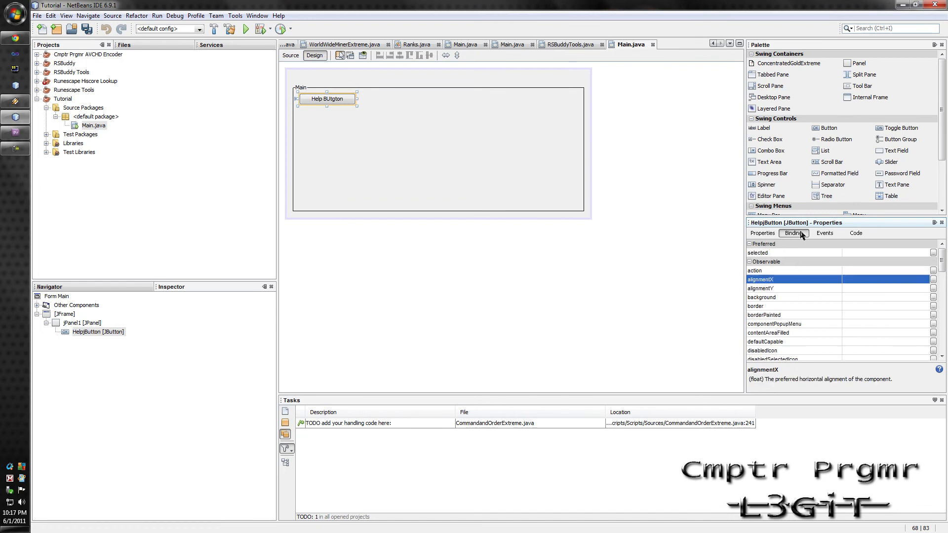
{"action": "mouse_move", "coordinate": [793, 233]}
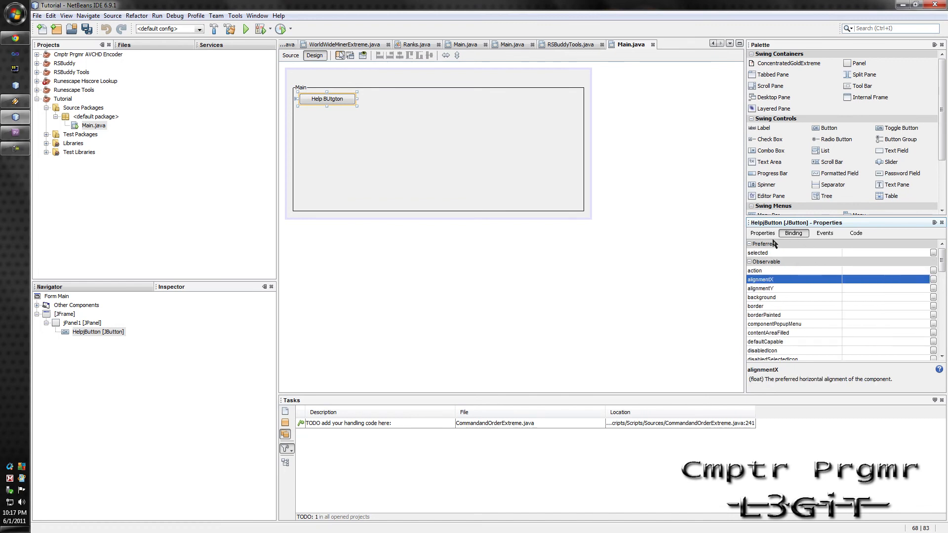
{"action": "left_click", "coordinate": [761, 233]}
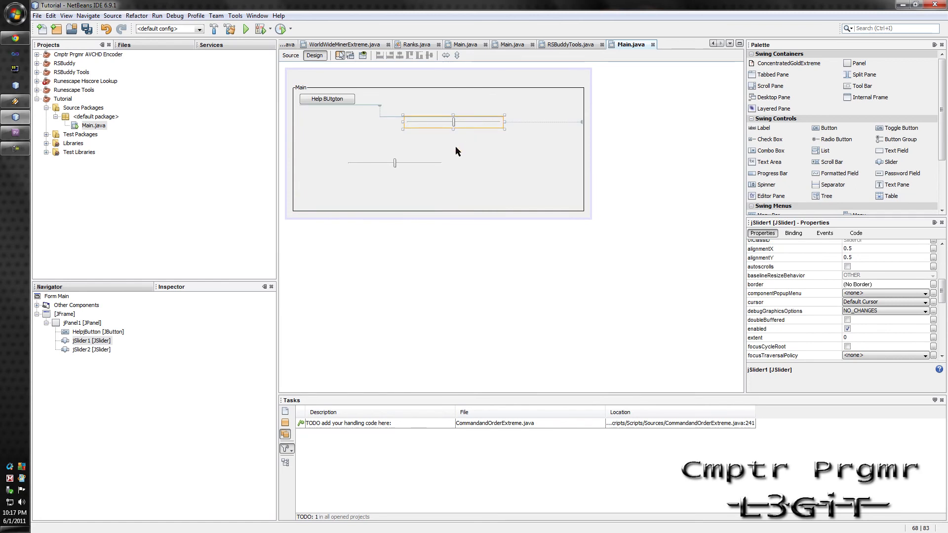
{"action": "mouse_move", "coordinate": [434, 155]}
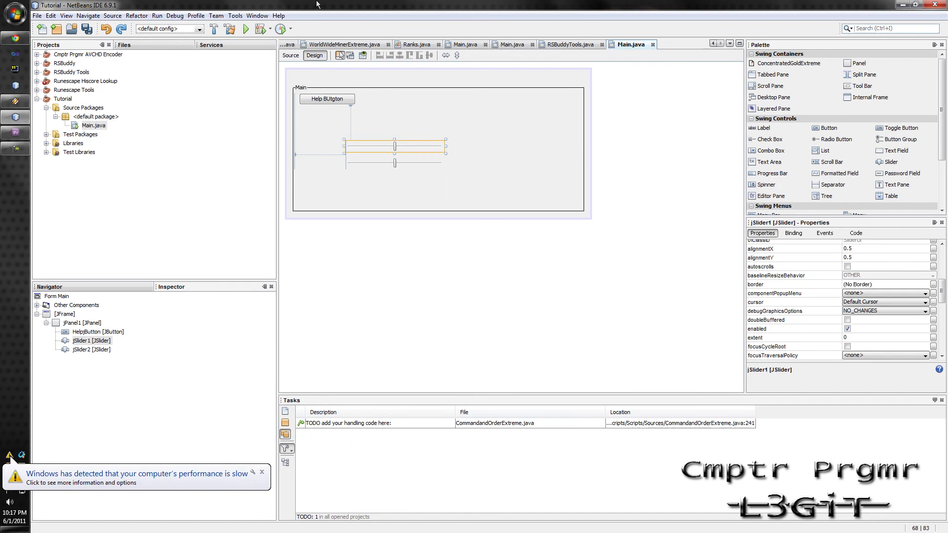
Place jSlider1 and jSlider2 stacked below the Help button inside the Main panel
{"action": "left_click", "coordinate": [51, 15]}
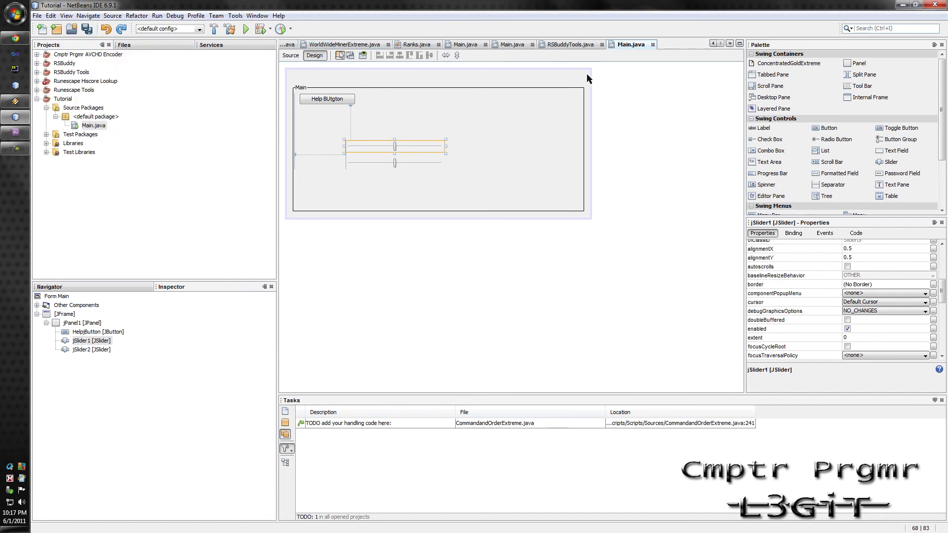
{"action": "mouse_move", "coordinate": [510, 45]}
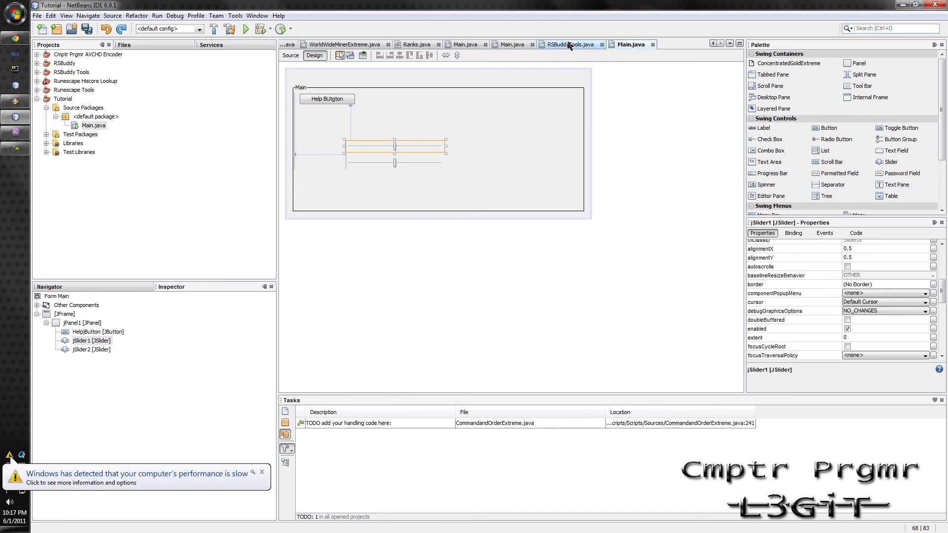
{"action": "mouse_move", "coordinate": [567, 44]}
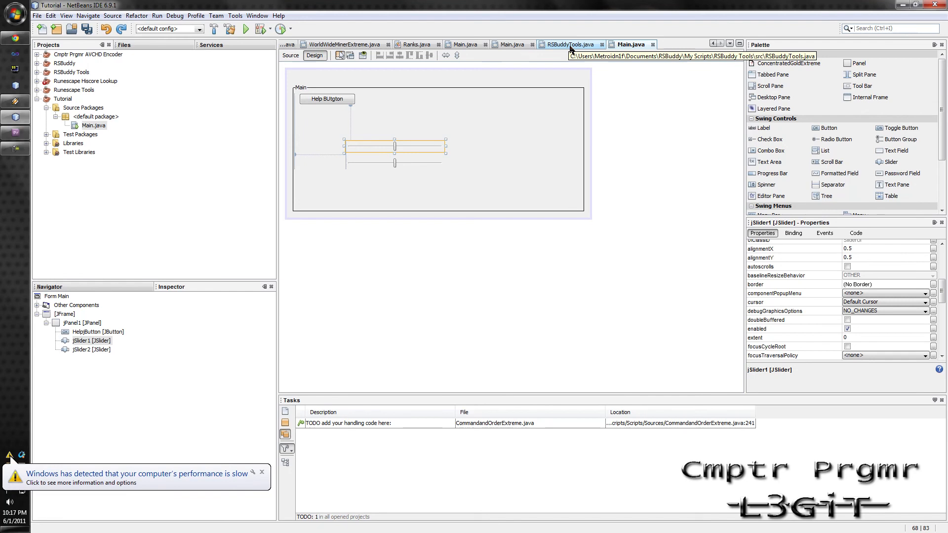